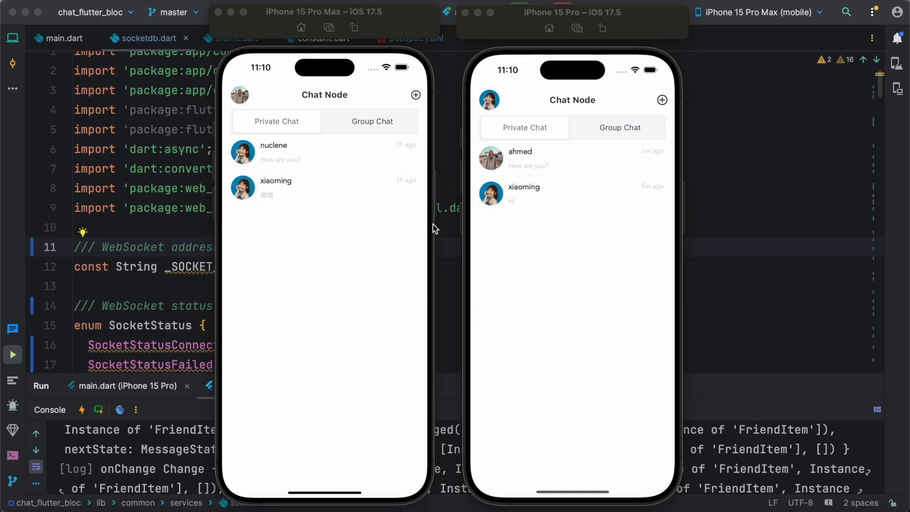
mouse_move(369, 159)
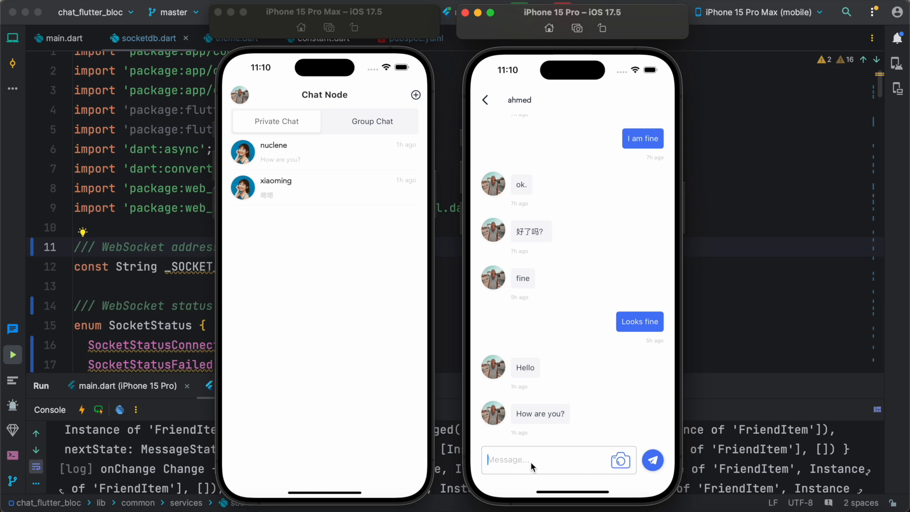
Send "I am going good" and "Thanks for asking" between the phones, then go back to the chat list
type("I am going")
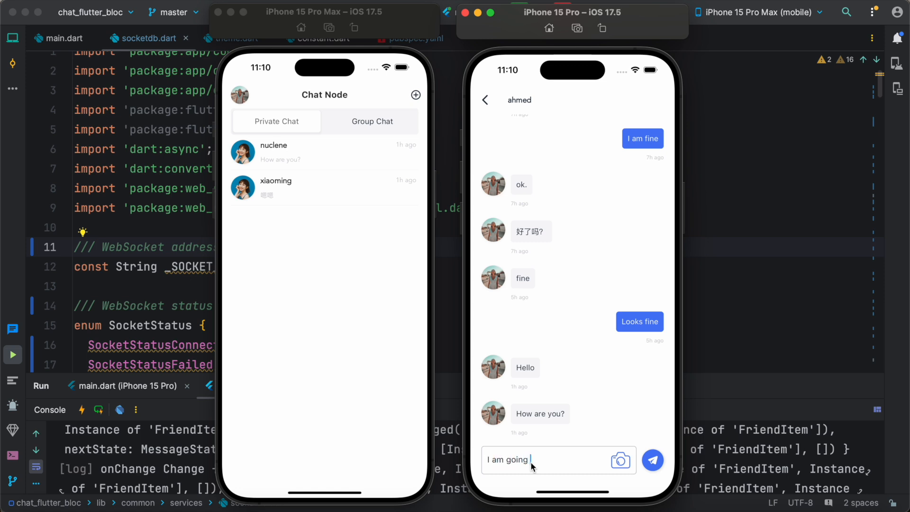
left_click(651, 460)
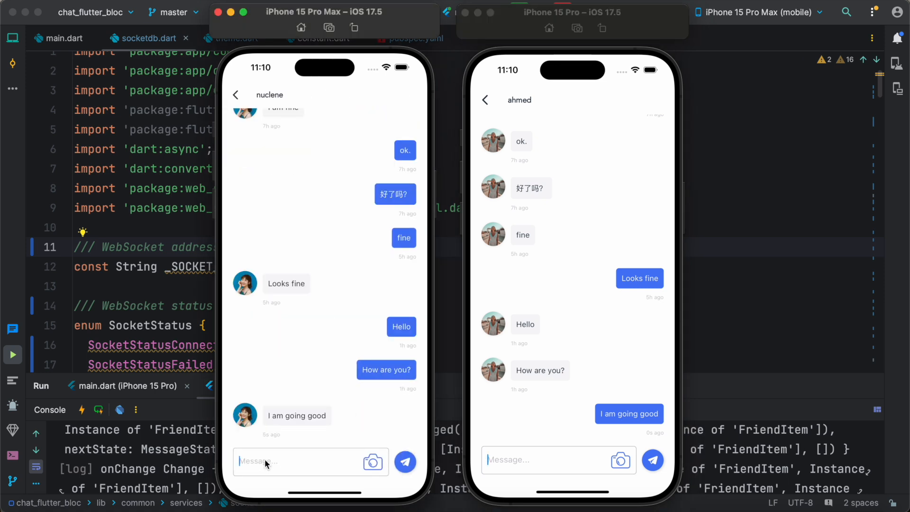
type("Thanks for asking")
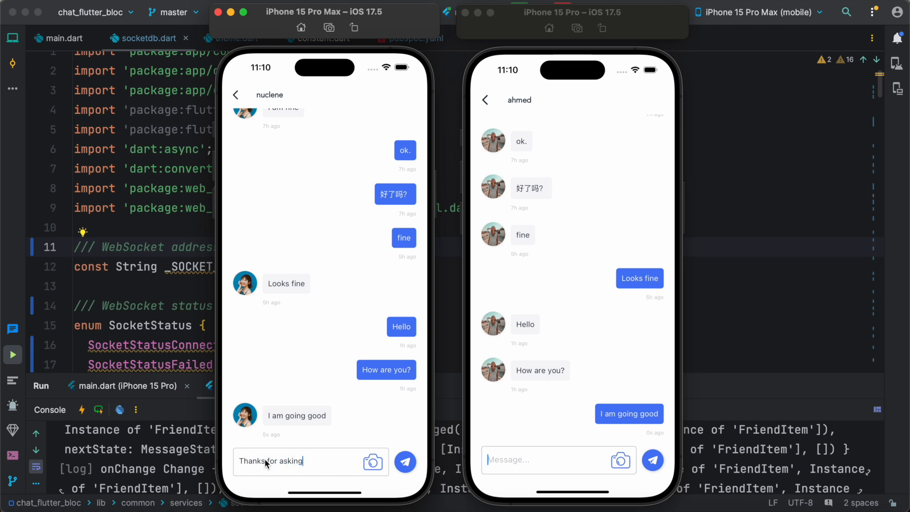
left_click(405, 461)
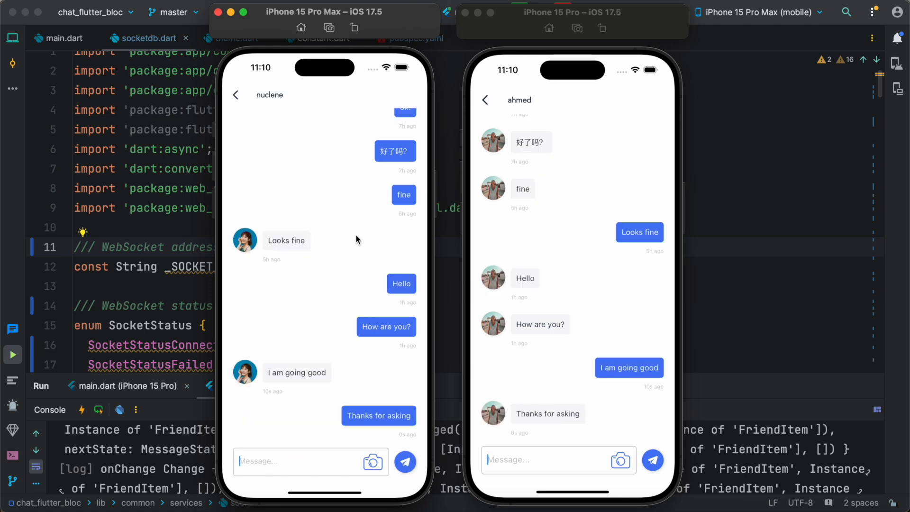
left_click(235, 94)
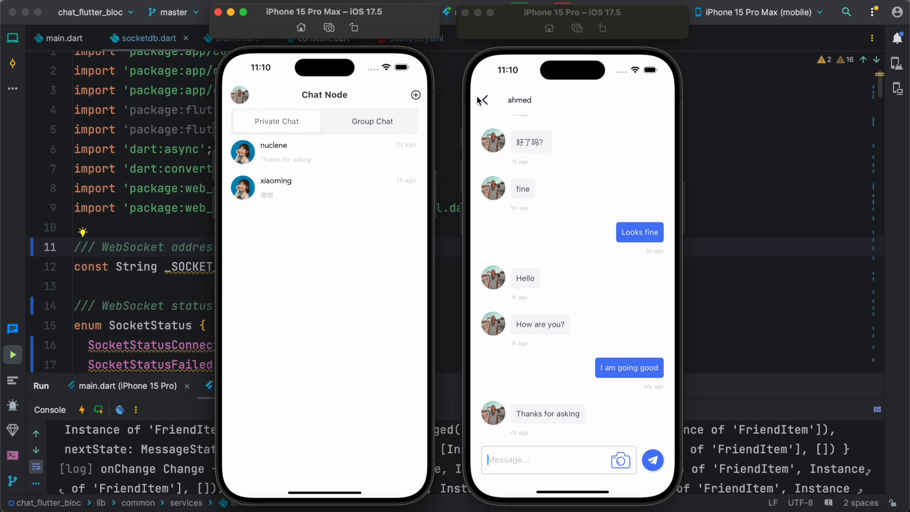
Leave ahmed's chat, open Group Chat on both phones, and post "How are you doing?" in Weather Group
left_click(481, 100)
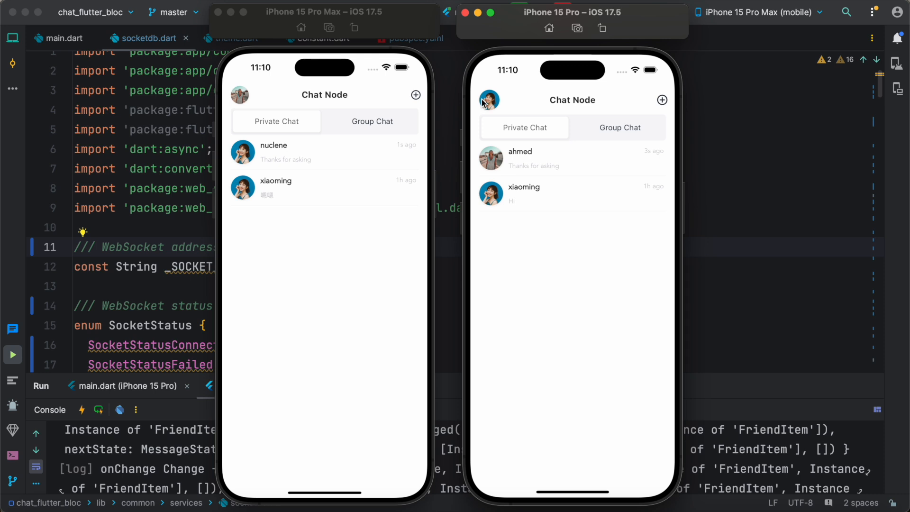
mouse_move(615, 145)
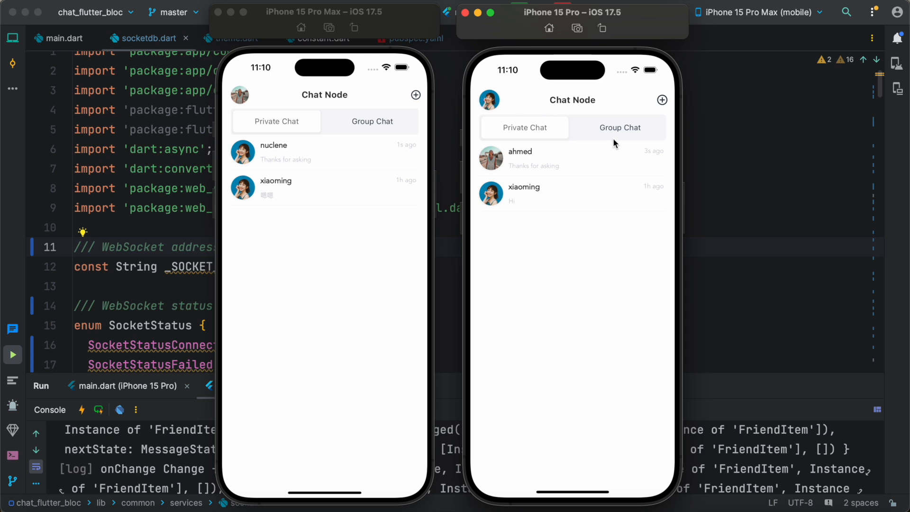
left_click(620, 127)
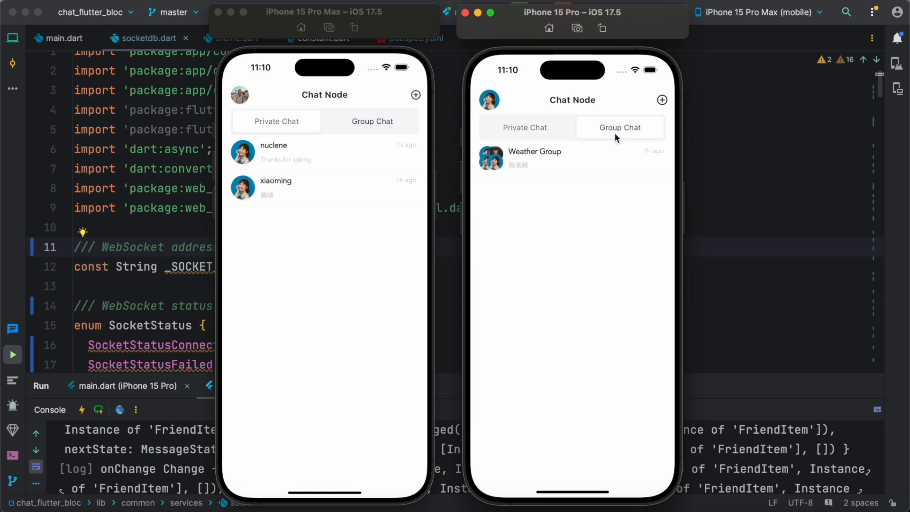
left_click(372, 122)
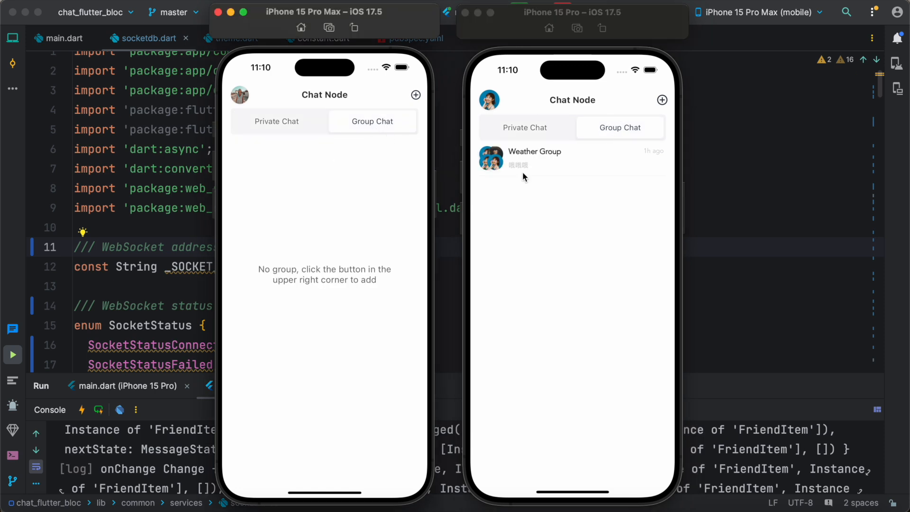
left_click(534, 158)
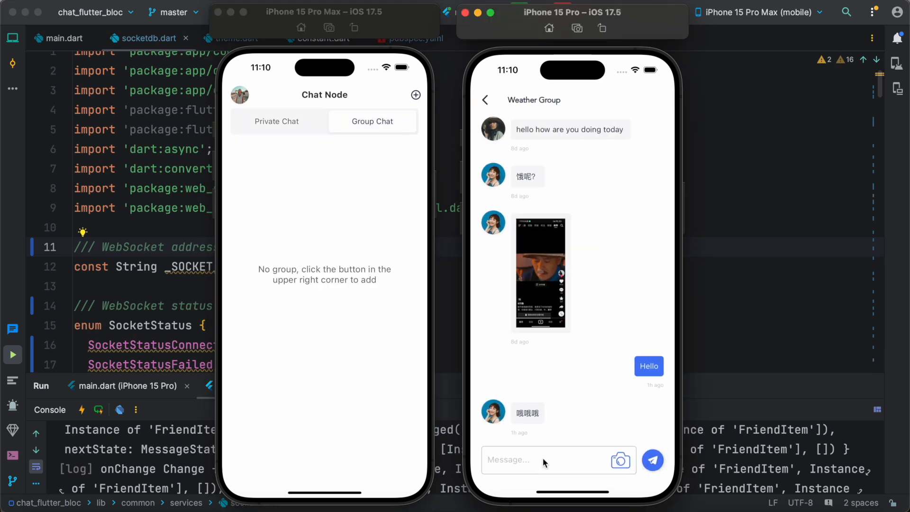
type("How")
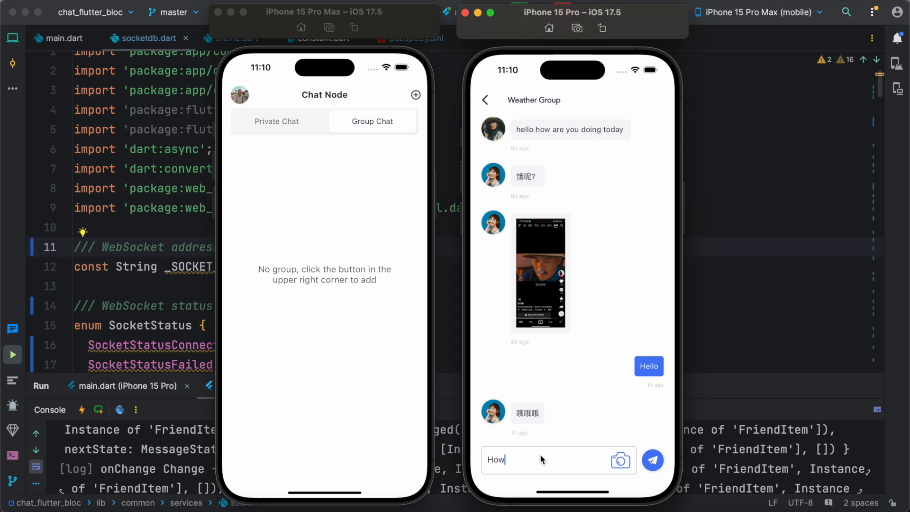
type("are you doing?")
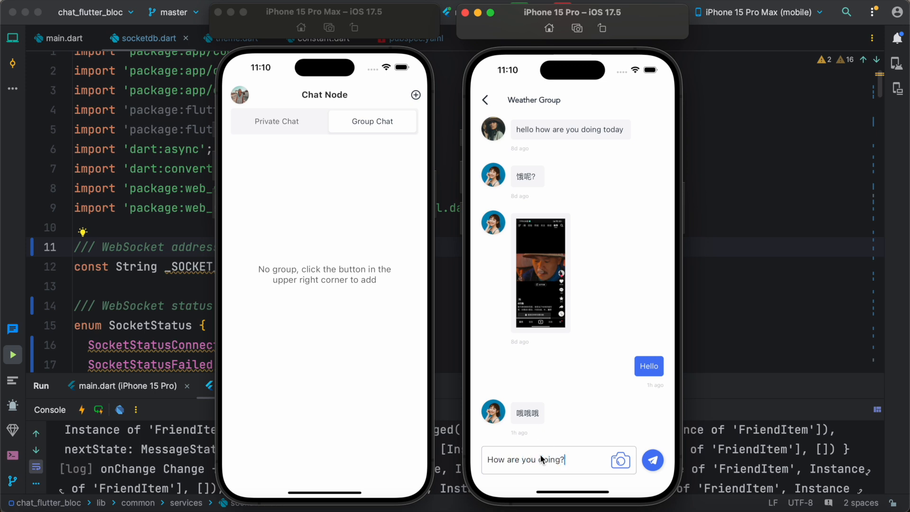
left_click(652, 460)
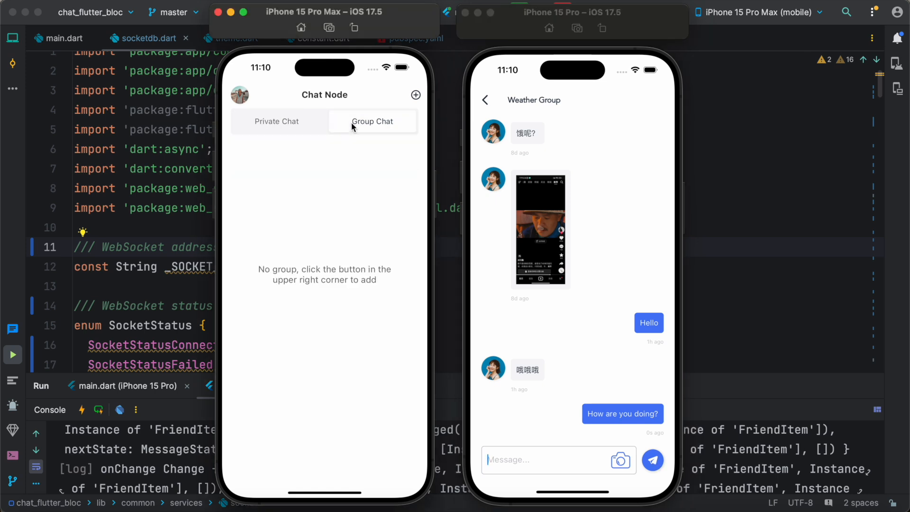
mouse_move(397, 117)
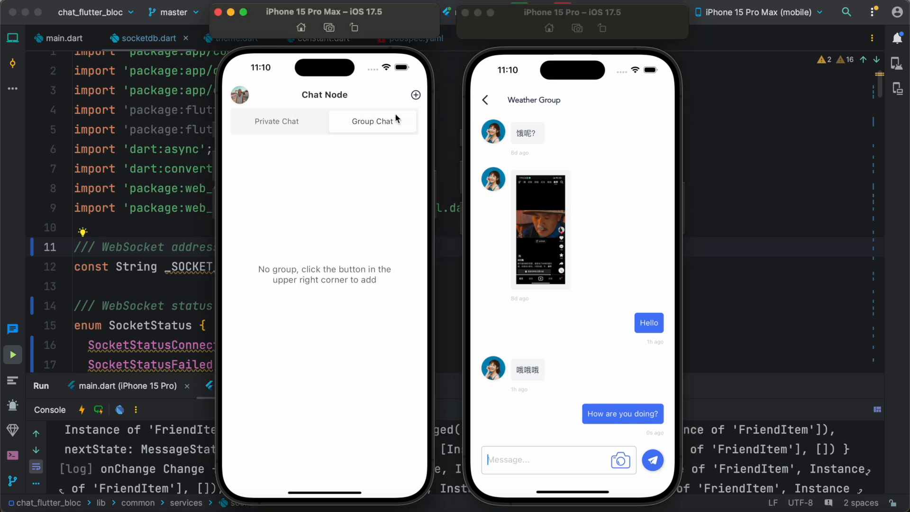
Join Weather Group on the left phone through the plus menu's join-group page
left_click(416, 95)
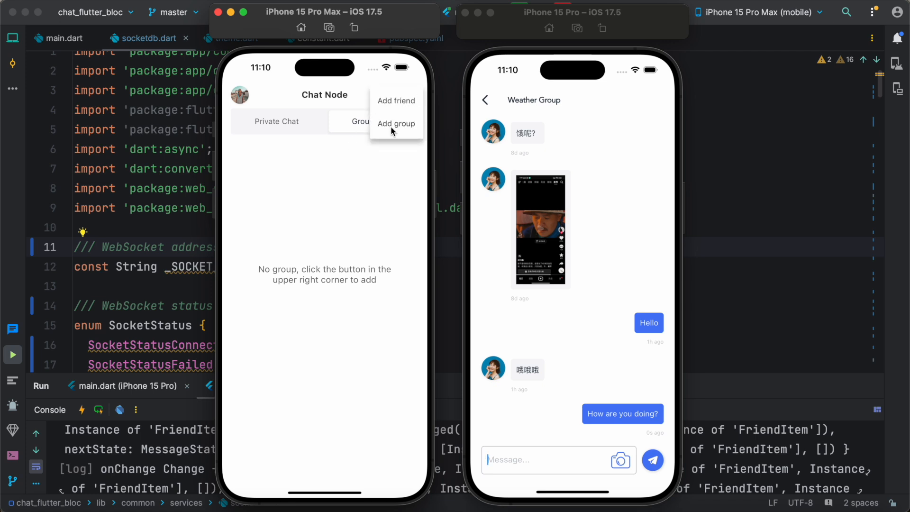
left_click(395, 124)
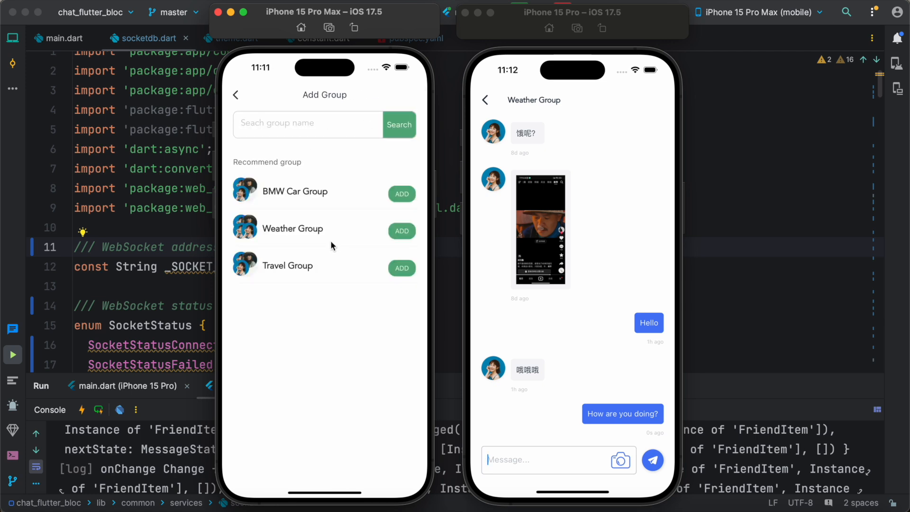
left_click(401, 267)
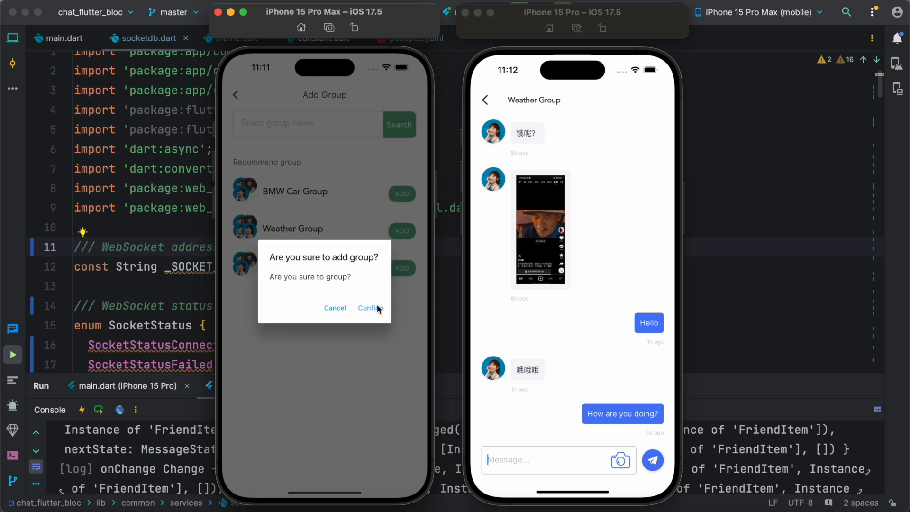
left_click(370, 308)
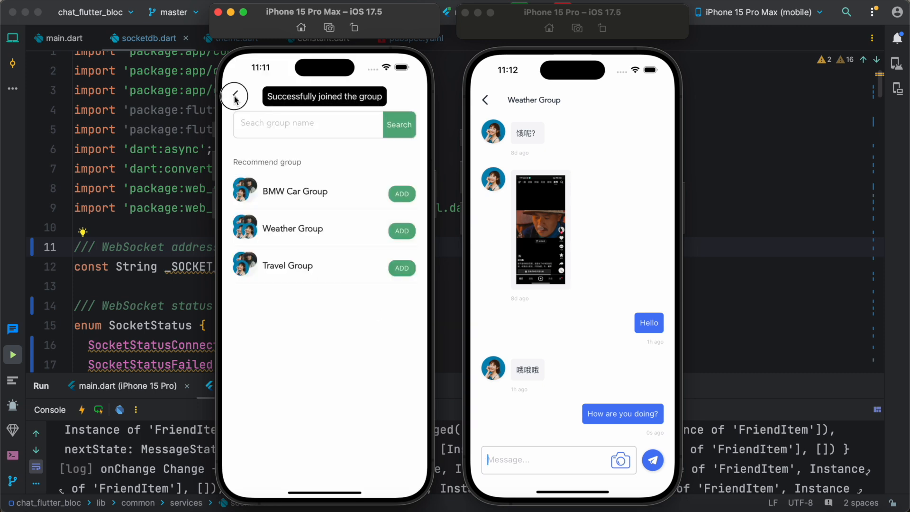
left_click(233, 95)
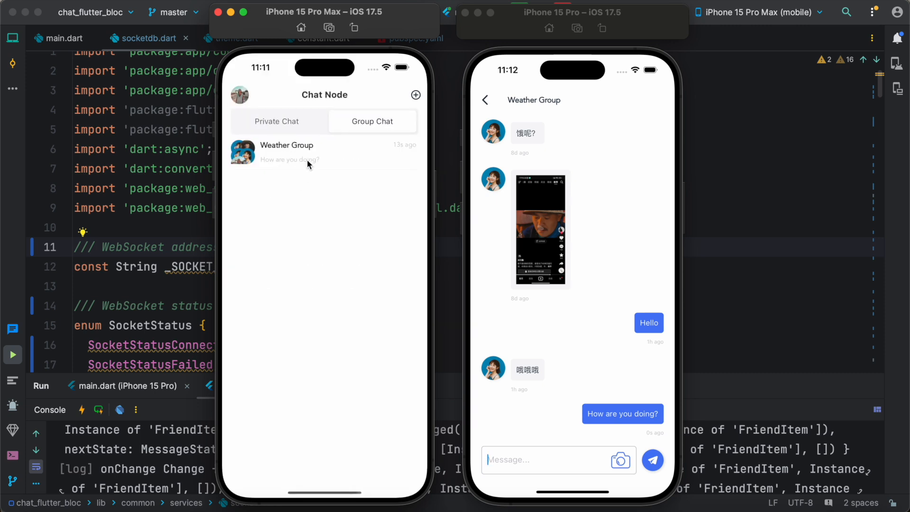
mouse_move(546, 192)
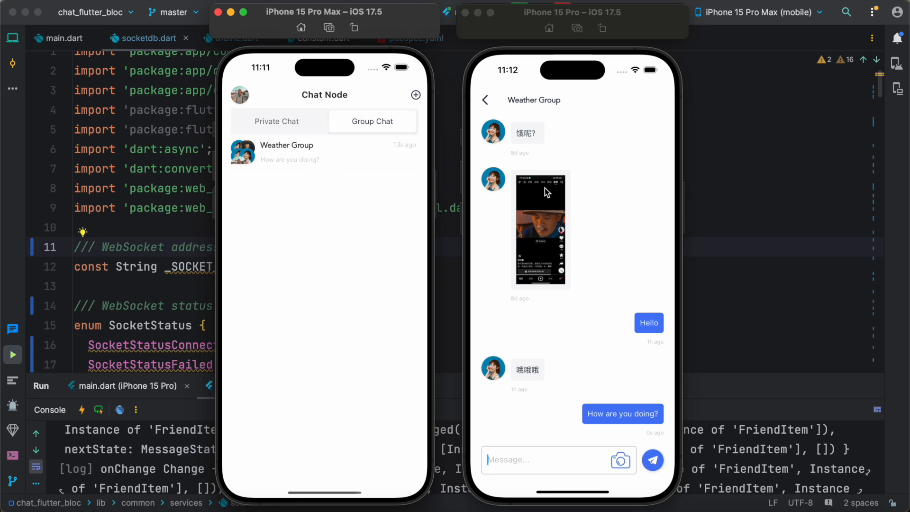
Send "Are you online?" from the right phone, then open Weather Group on the left phone
left_click(545, 460)
type("Are you o")
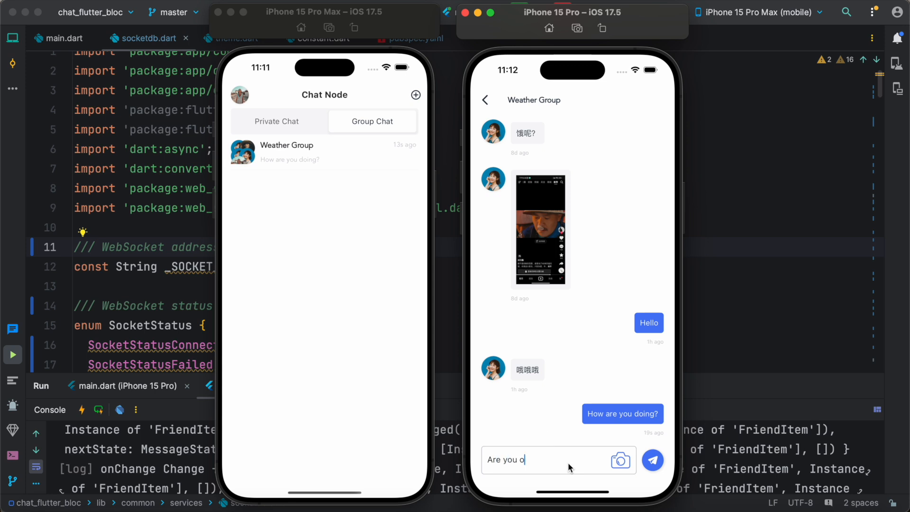
type("nline")
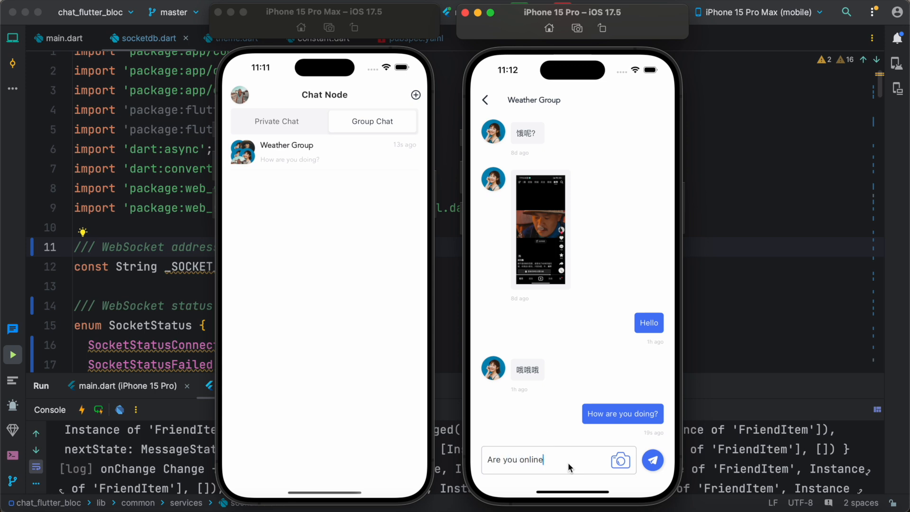
left_click(652, 459)
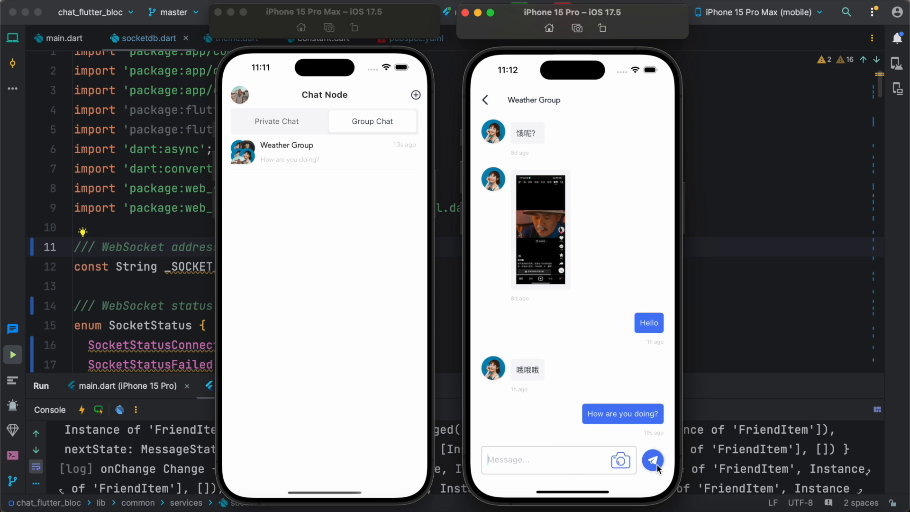
left_click(652, 460)
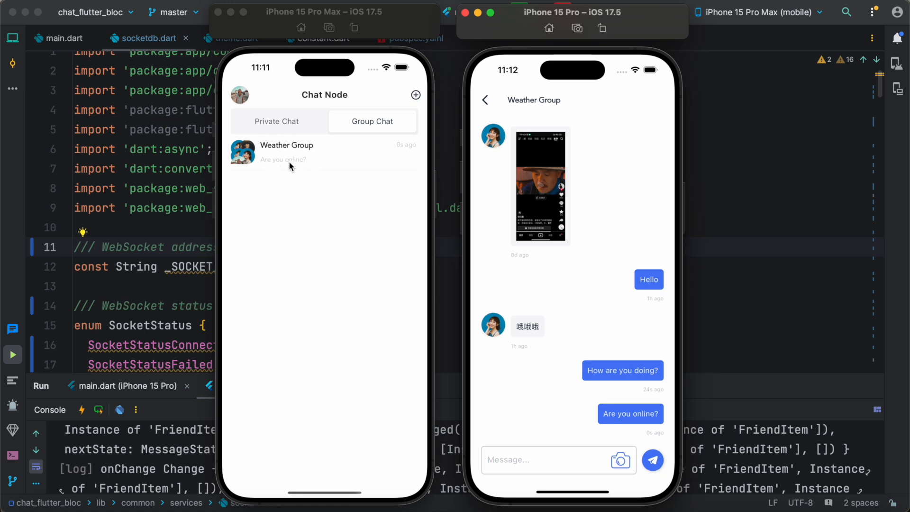
left_click(286, 145)
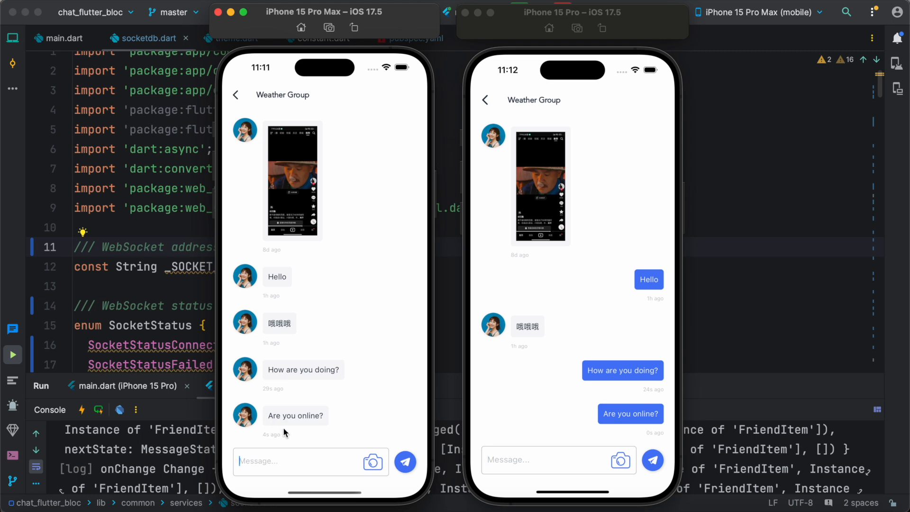
Type and send the reply "yes," in Weather Group from the left phone
type("yes,")
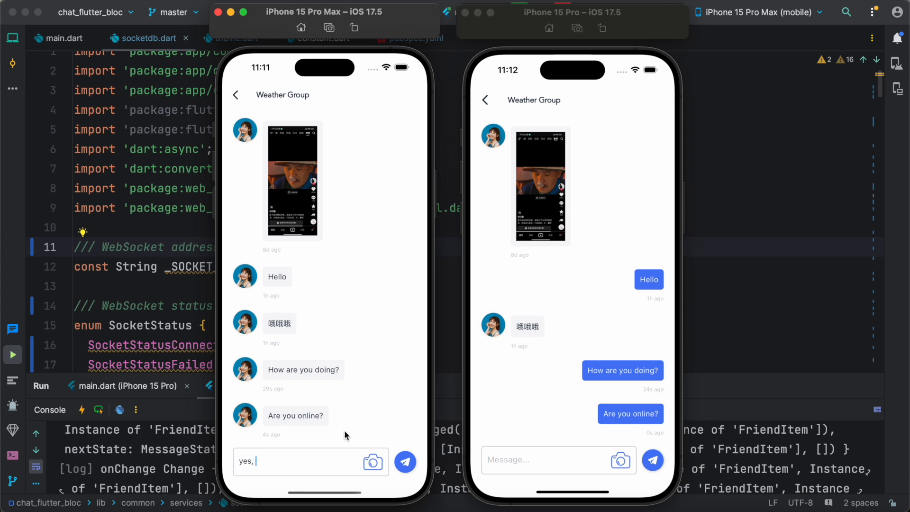
left_click(405, 461)
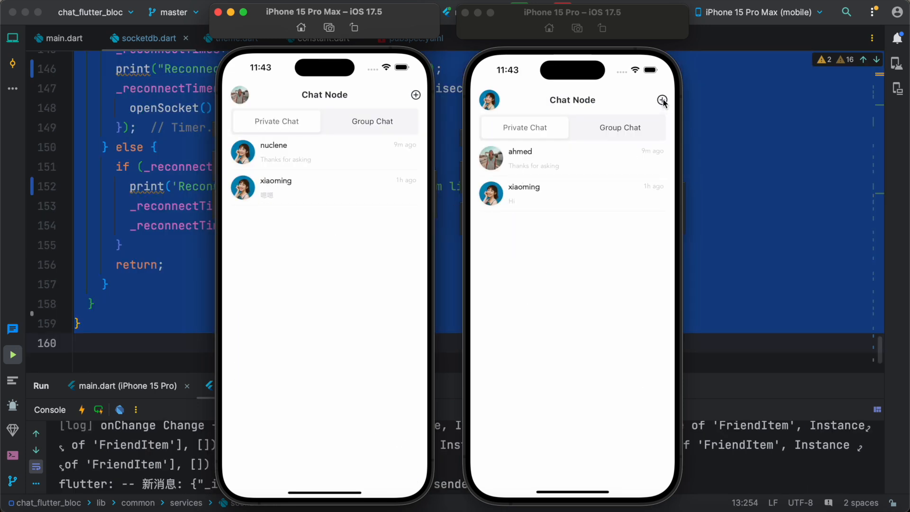
Choose Add friend from the right phone's plus menu to show recommended friends
left_click(662, 100)
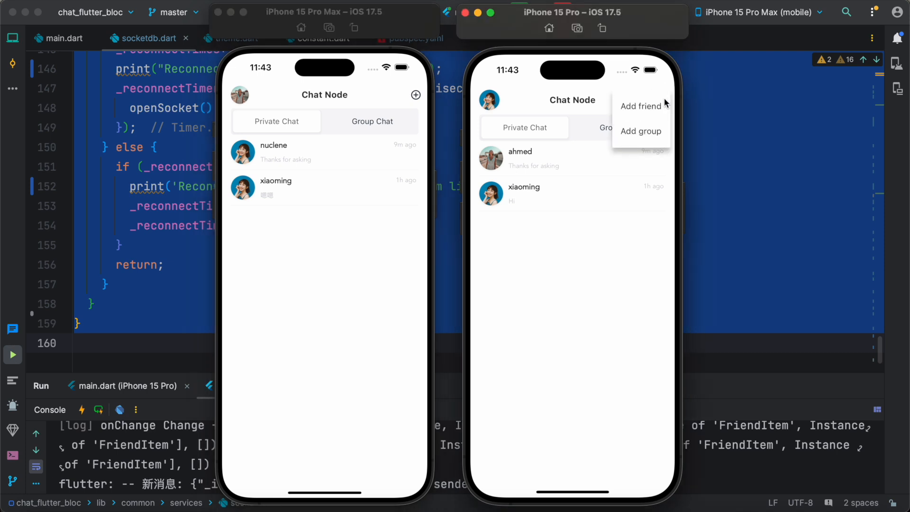
left_click(641, 105)
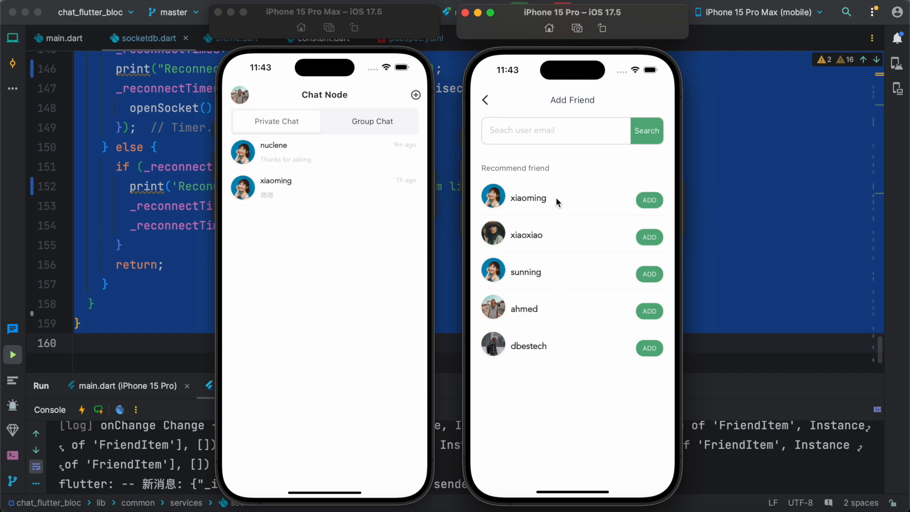
mouse_move(523, 262)
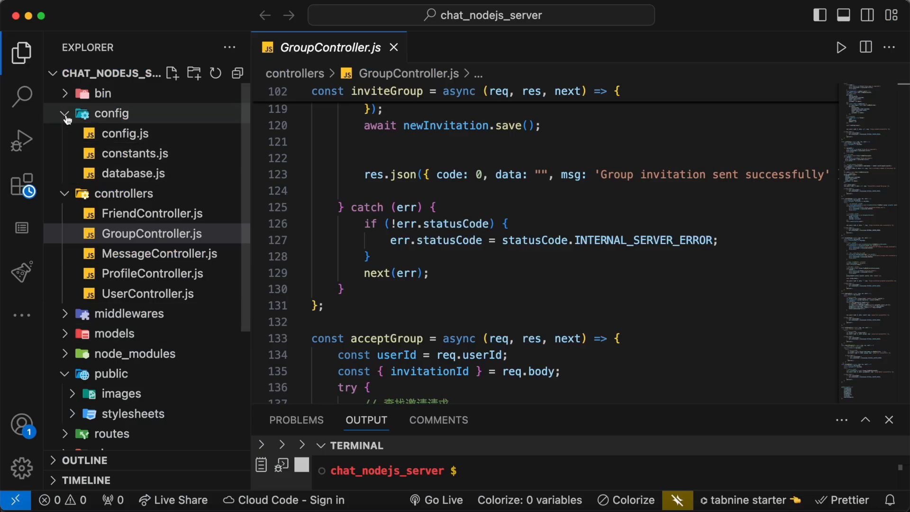
View the server's config.js, constants.js and database.js files
left_click(65, 113)
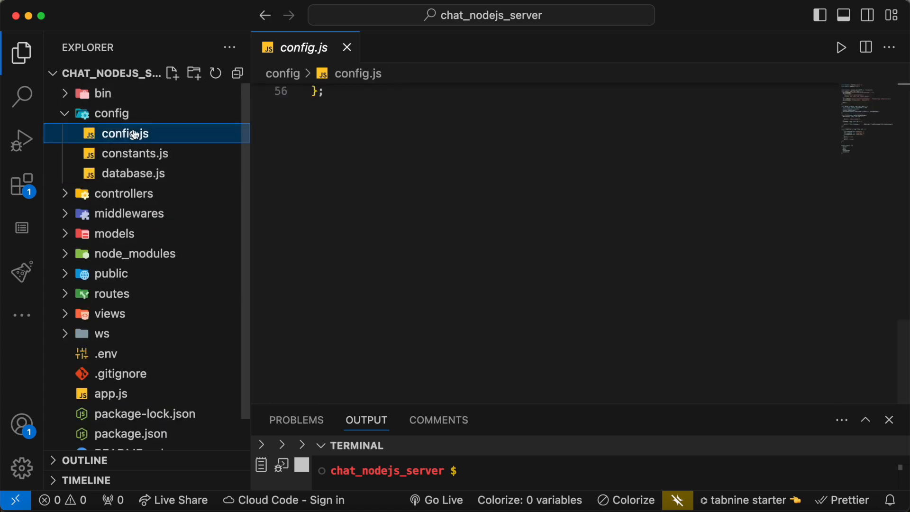
left_click(135, 153)
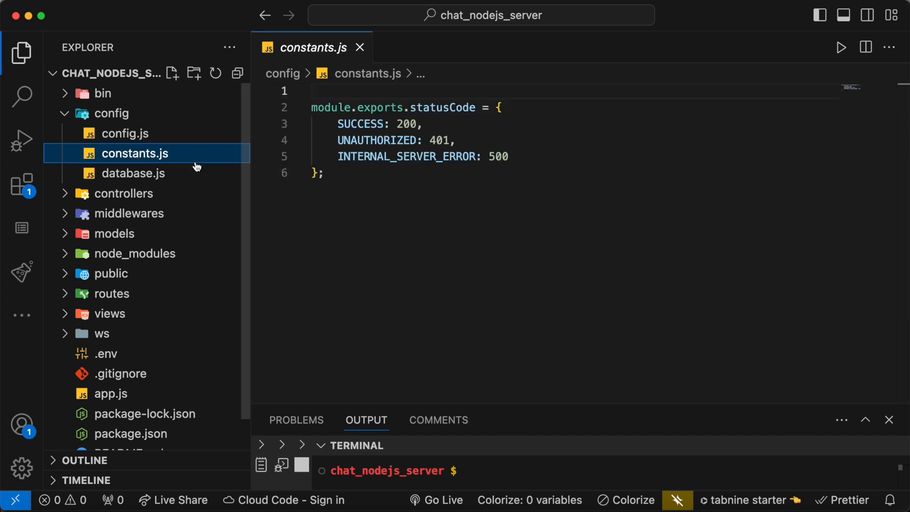
left_click(134, 173)
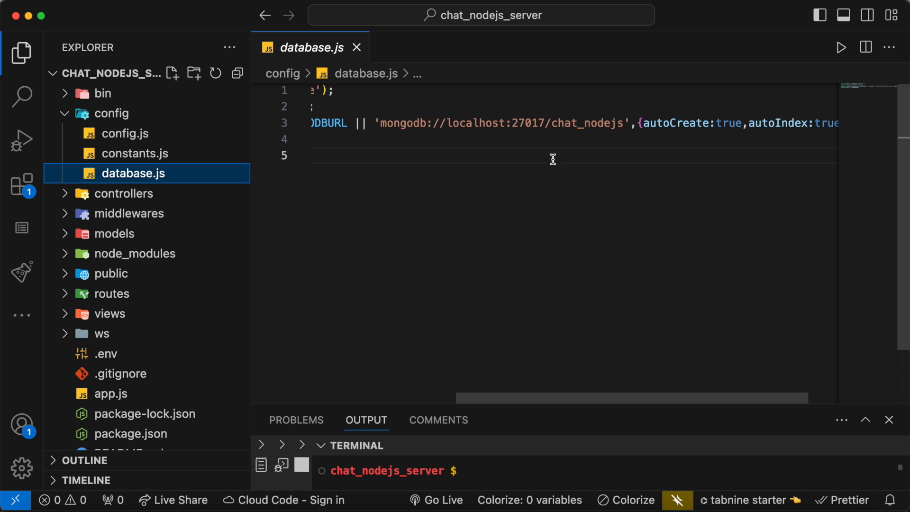
scroll("left", 3)
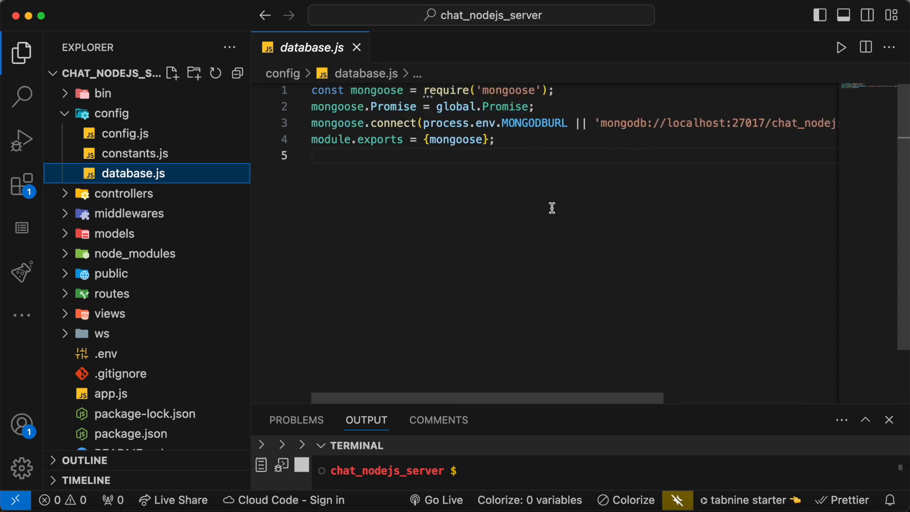
mouse_move(111, 293)
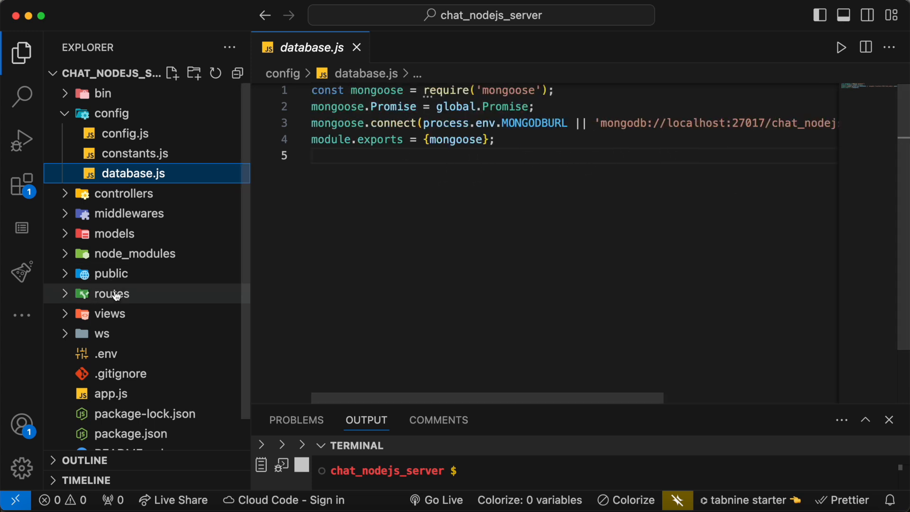
Expand controllers and read GroupController.js, then scroll through UserController.js
left_click(122, 194)
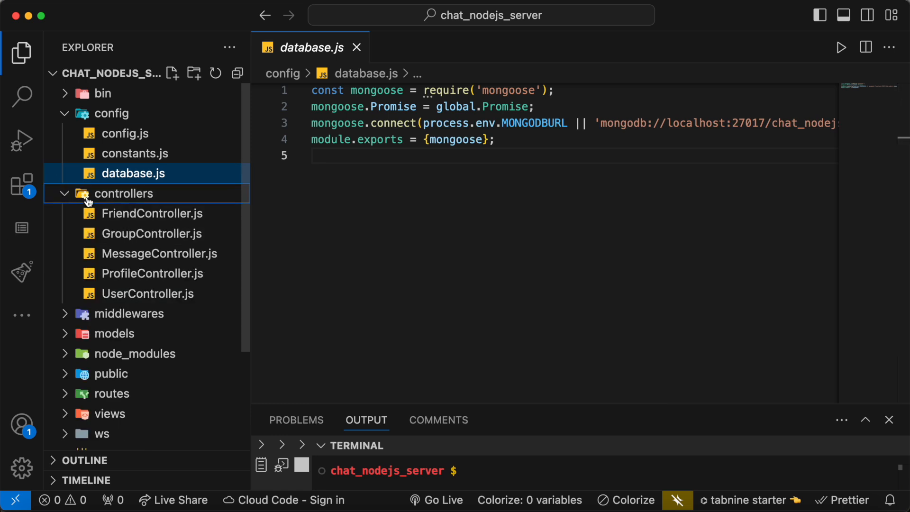
left_click(153, 233)
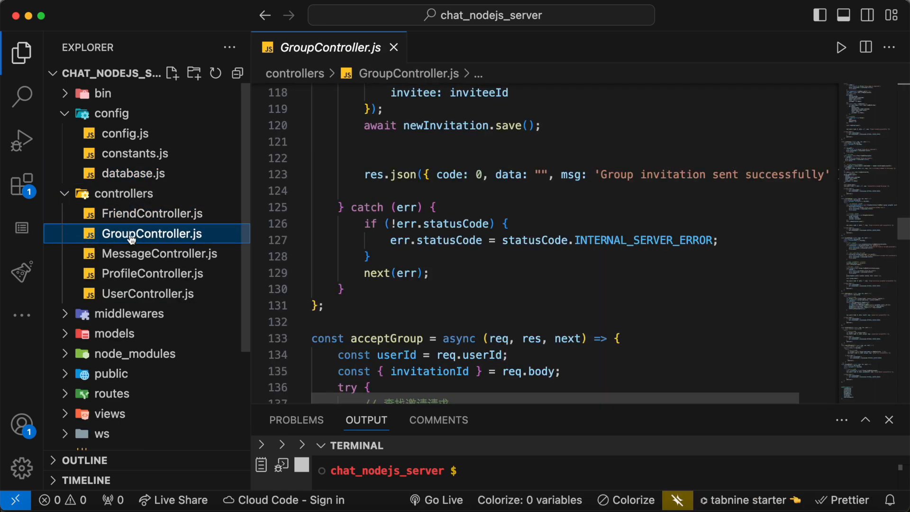
left_click(147, 293)
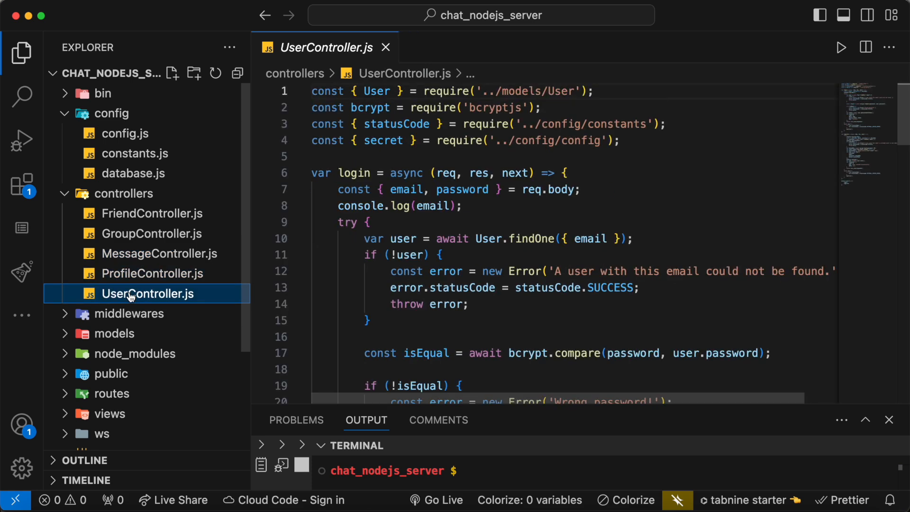
scroll("down", 3)
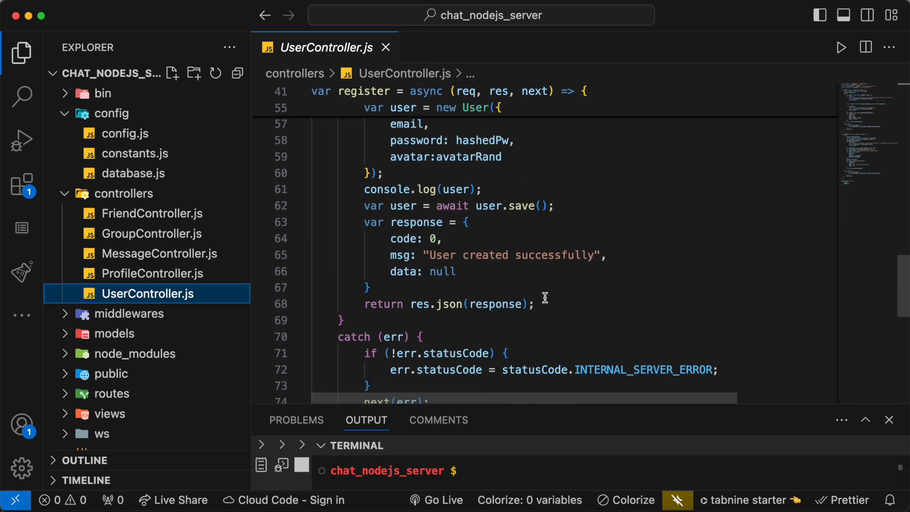
scroll("down", 3)
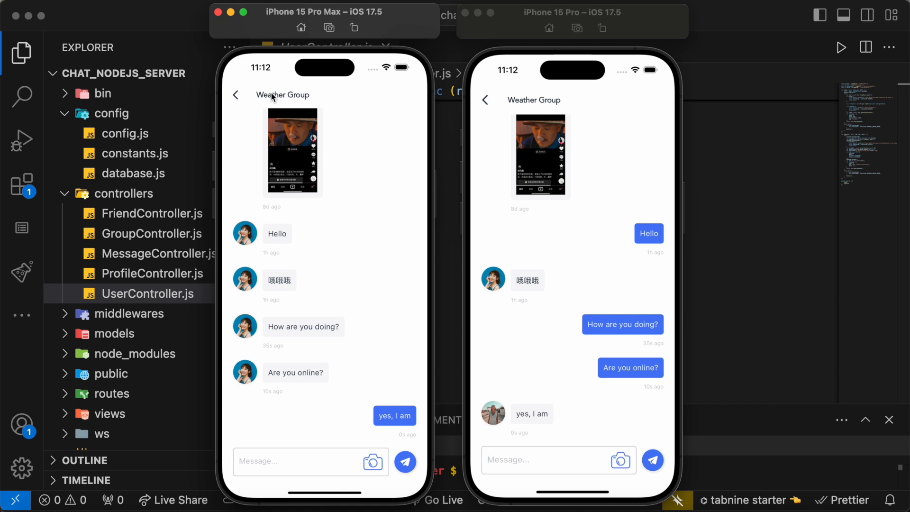
mouse_move(534, 218)
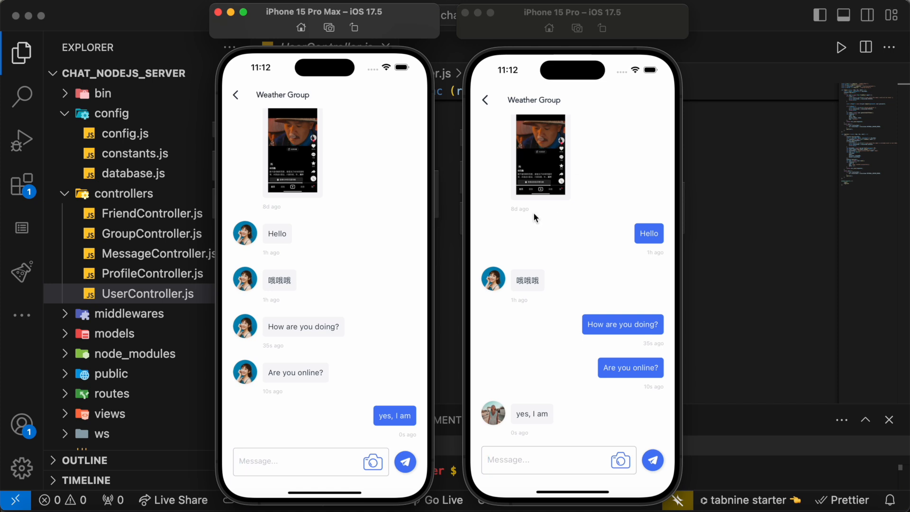
mouse_move(346, 241)
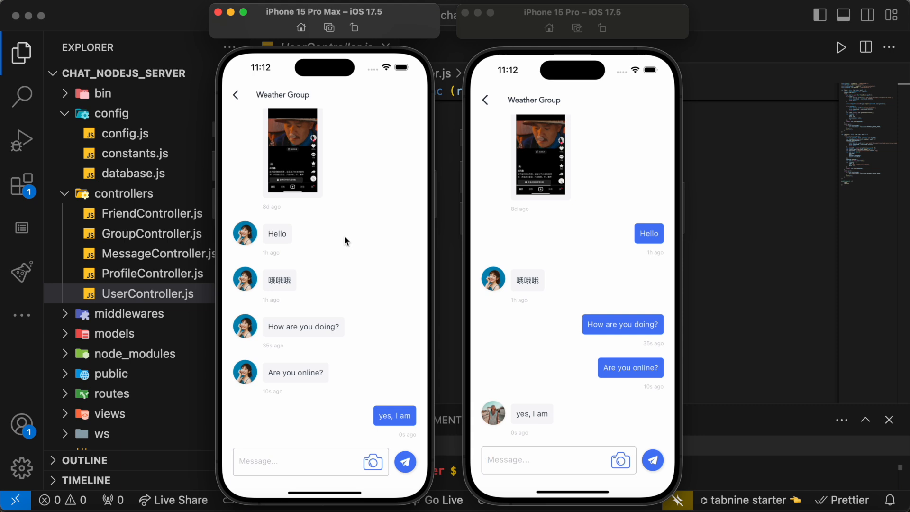